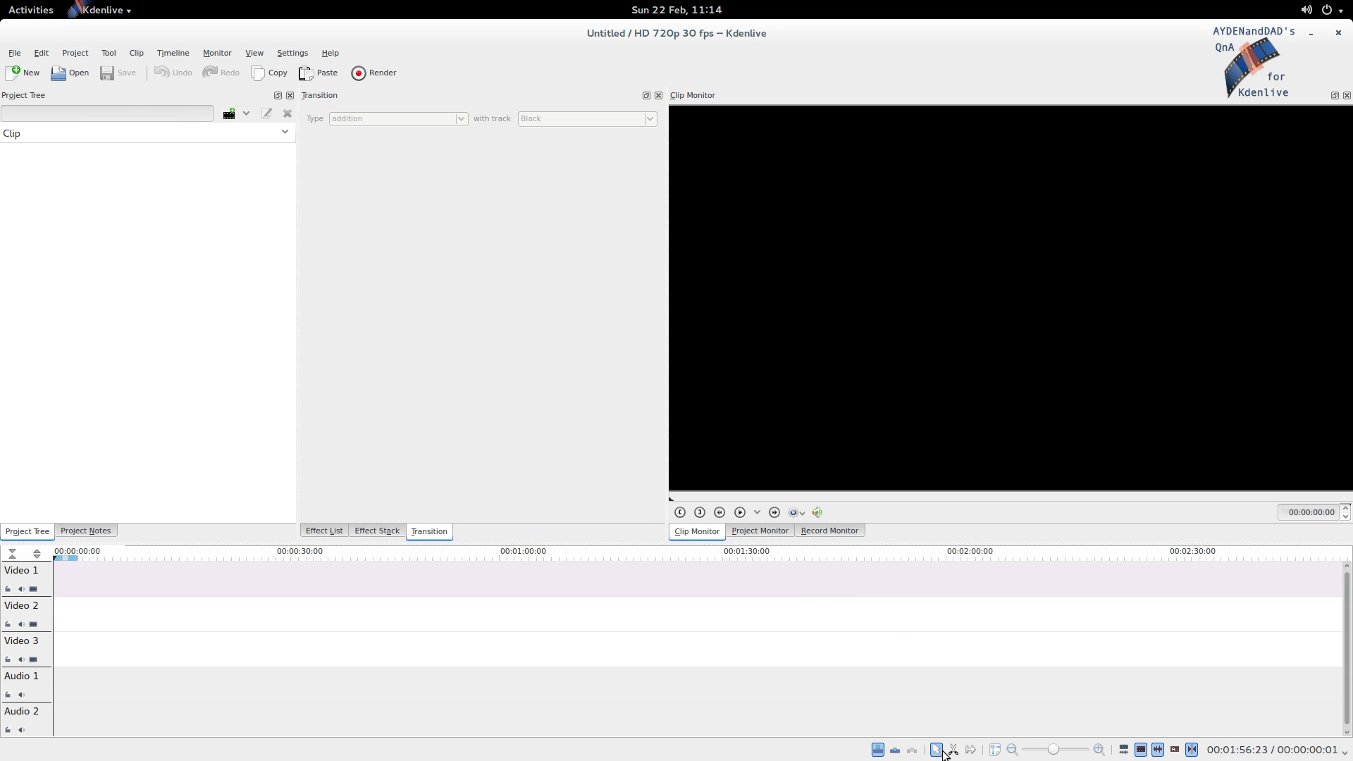
{"action": "mouse_move", "coordinate": [937, 749]}
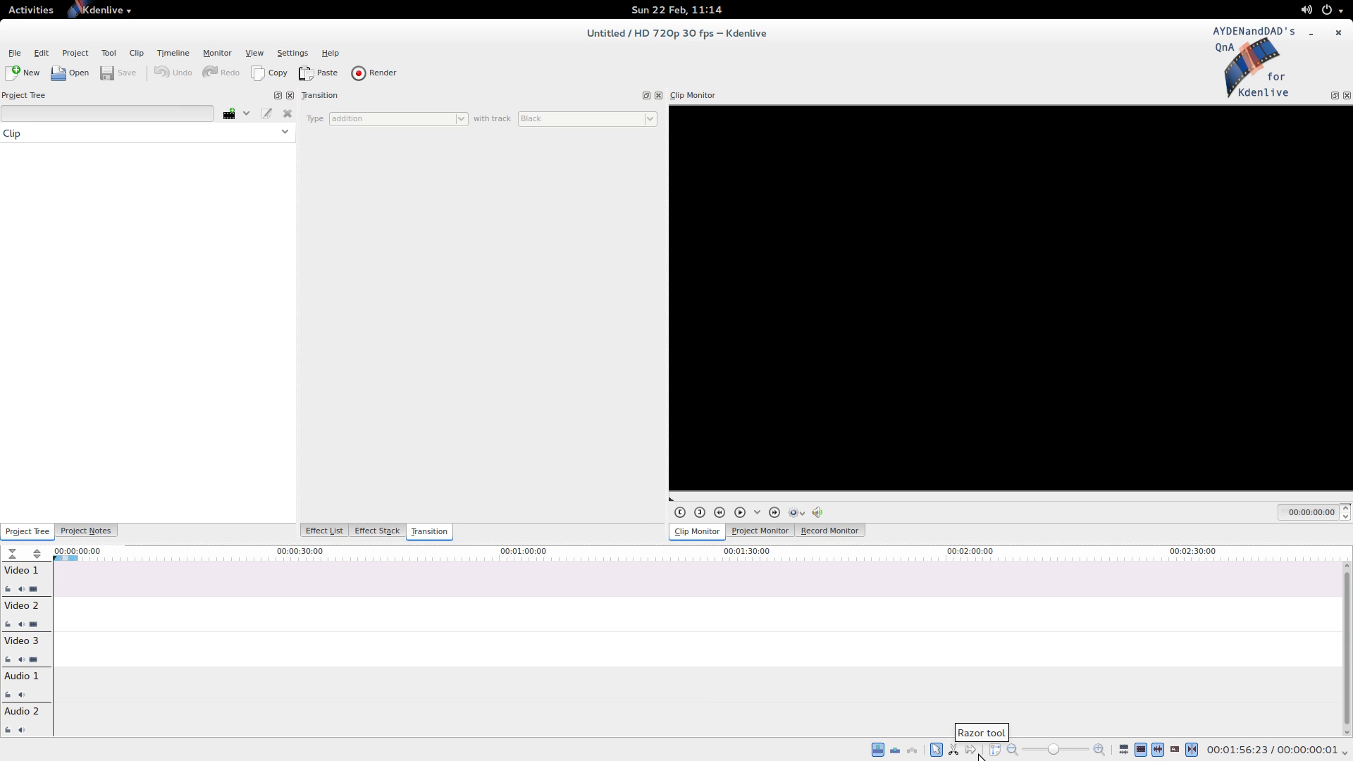
{"action": "mouse_move", "coordinate": [971, 749]}
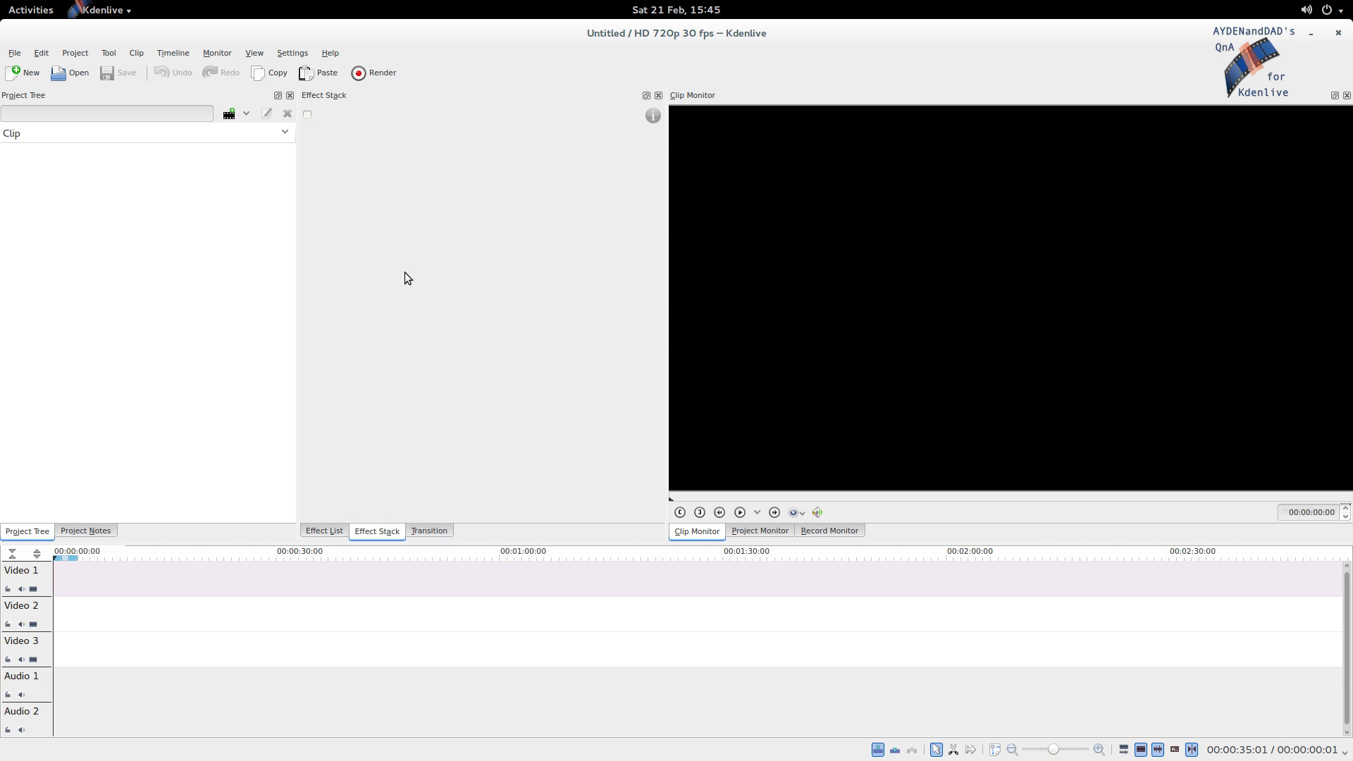
{"action": "mouse_move", "coordinate": [27, 61]}
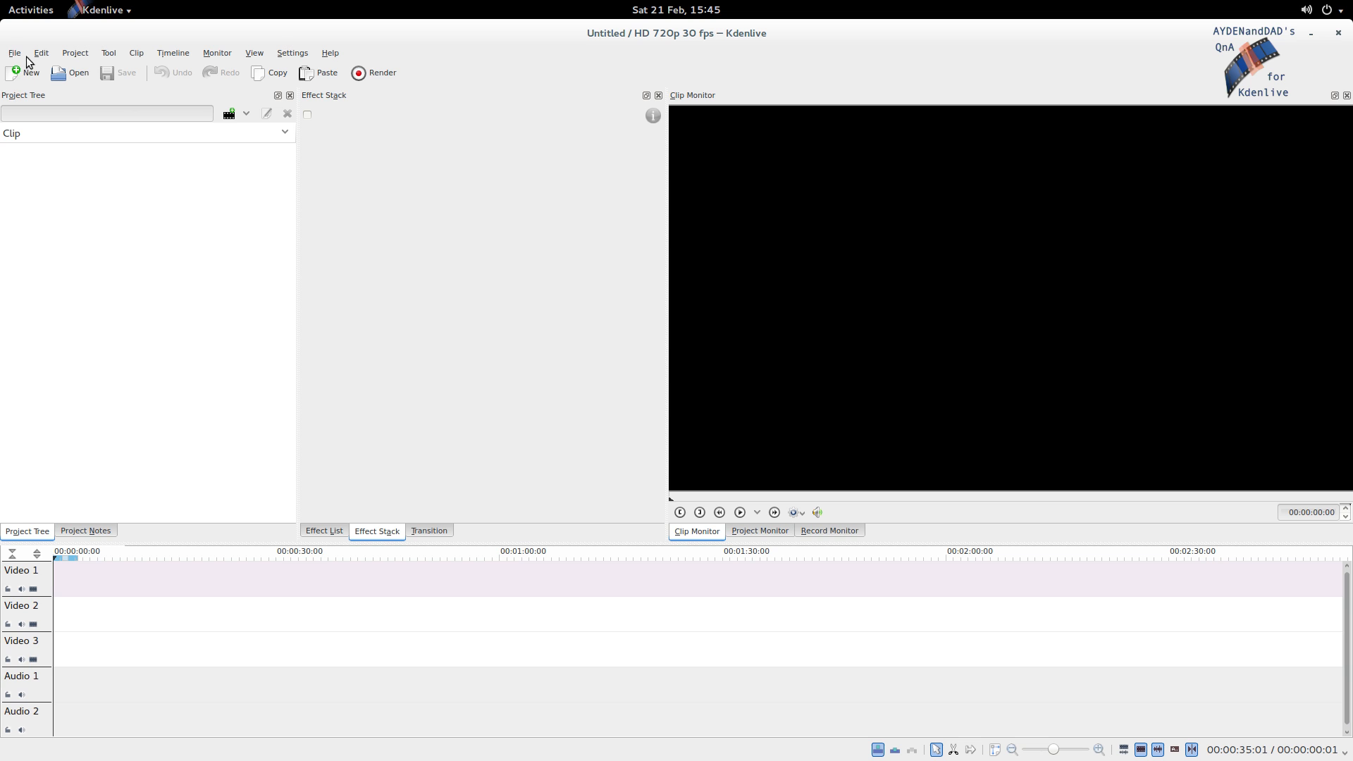
Step: Open Demo6_FinalStand.kdenlive from the File menu's recent projects
{"action": "left_click", "coordinate": [15, 53]}
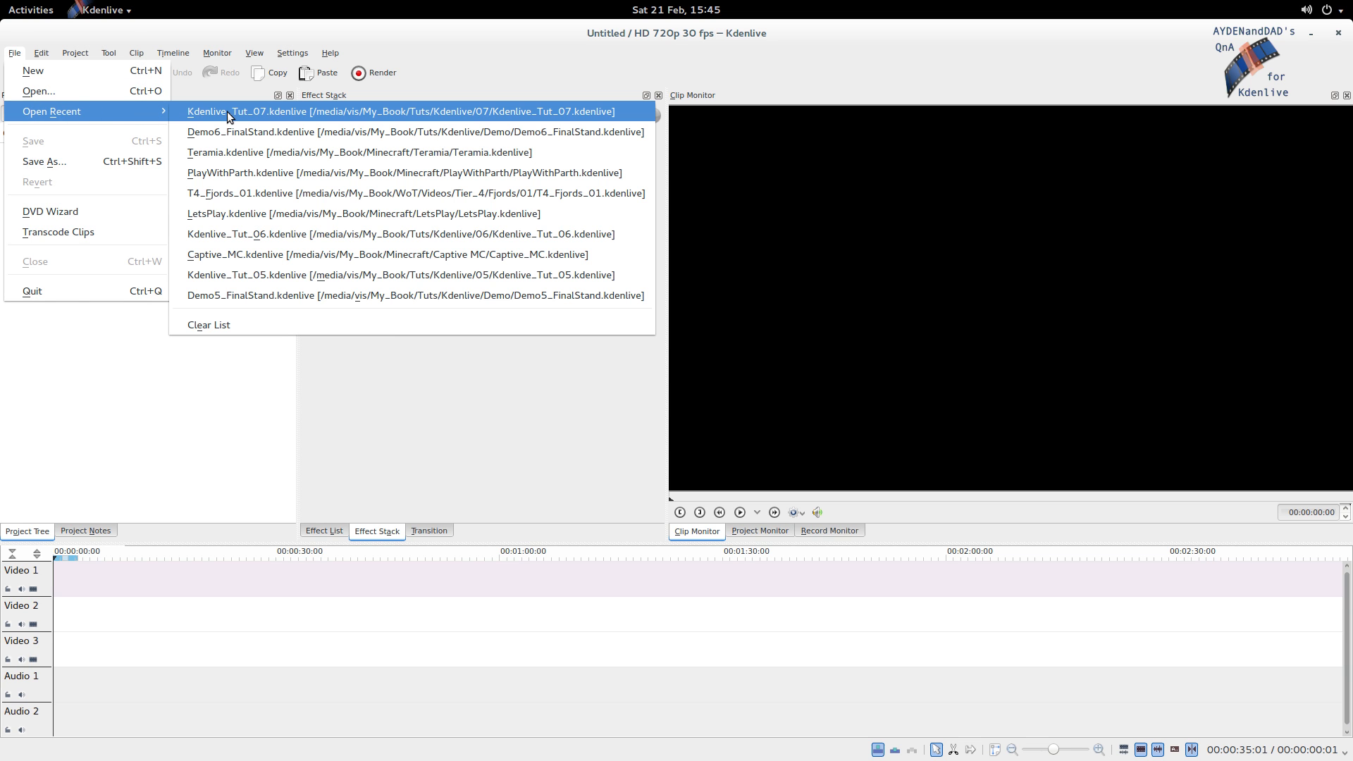
{"action": "left_click", "coordinate": [415, 131]}
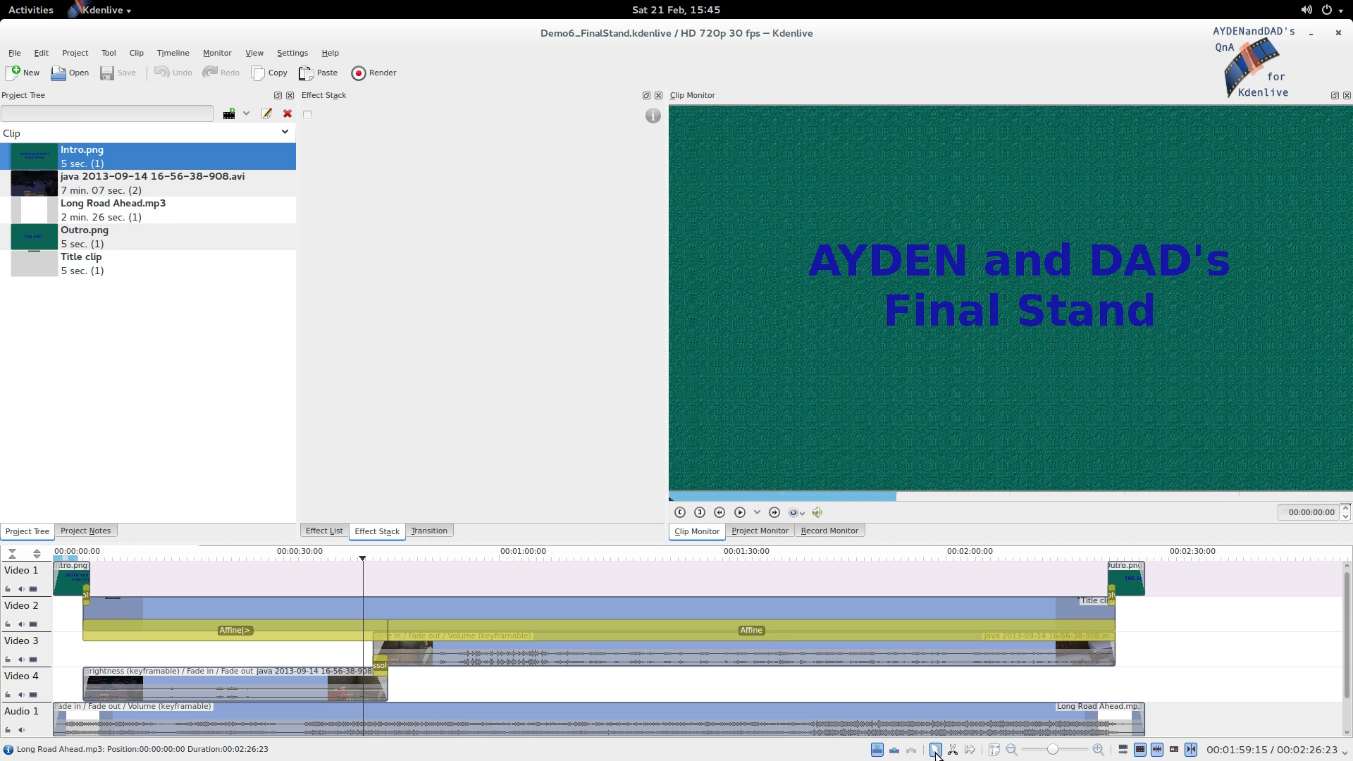
{"action": "mouse_move", "coordinate": [938, 749]}
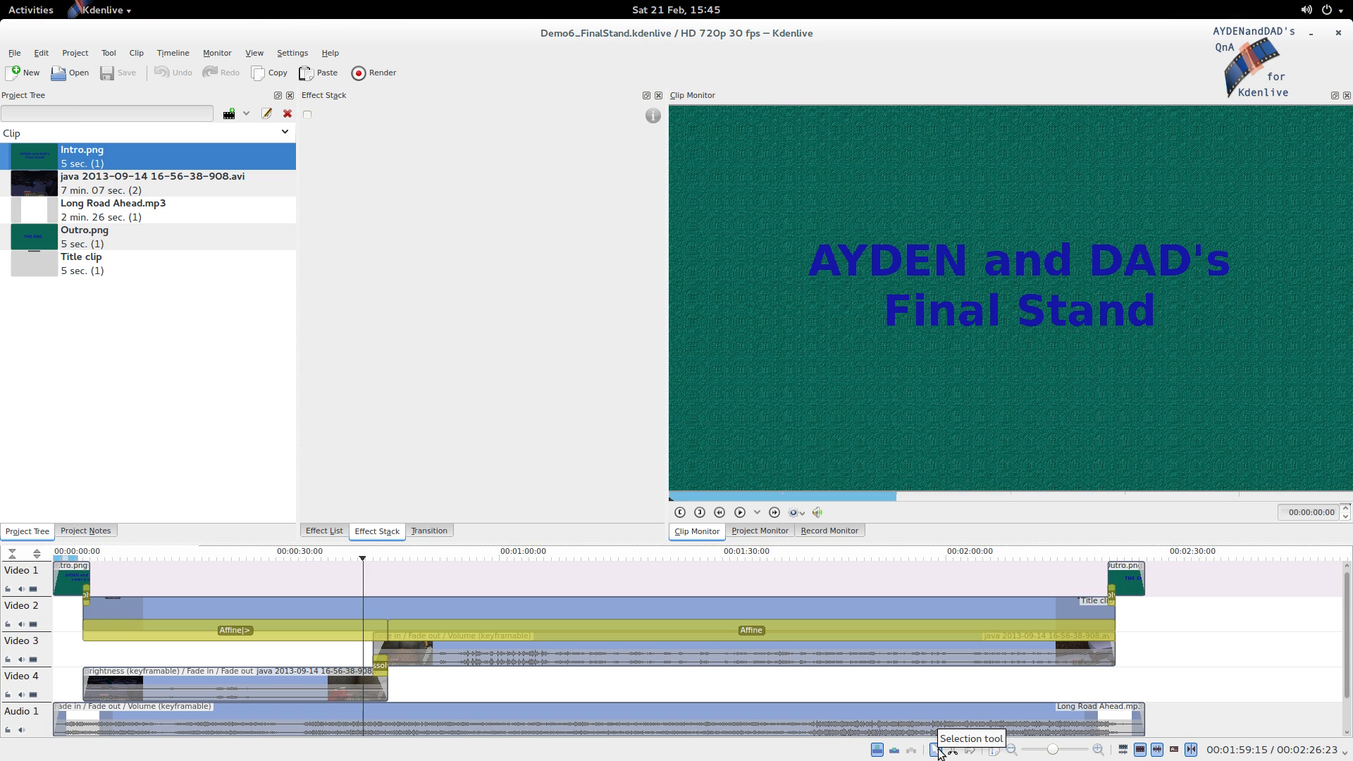
{"action": "mouse_move", "coordinate": [953, 749]}
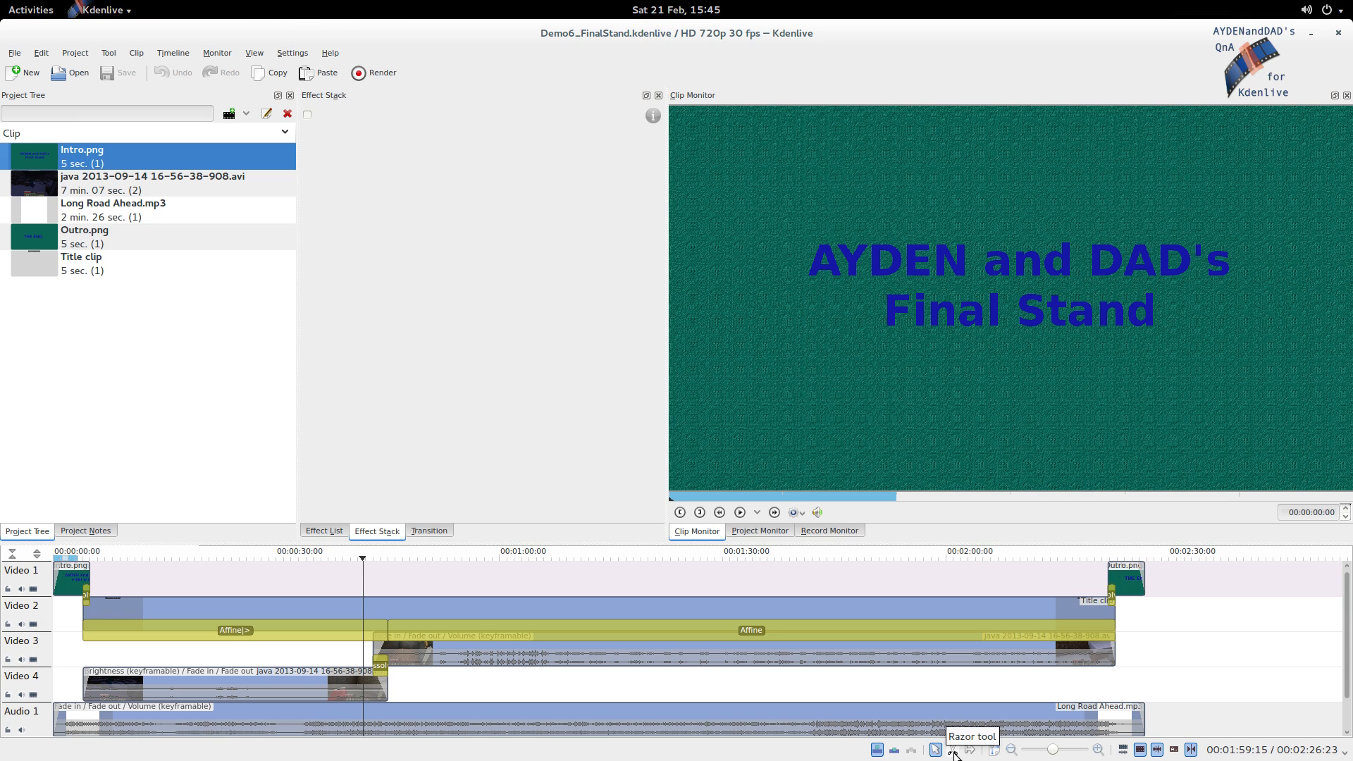
{"action": "mouse_move", "coordinate": [952, 749]}
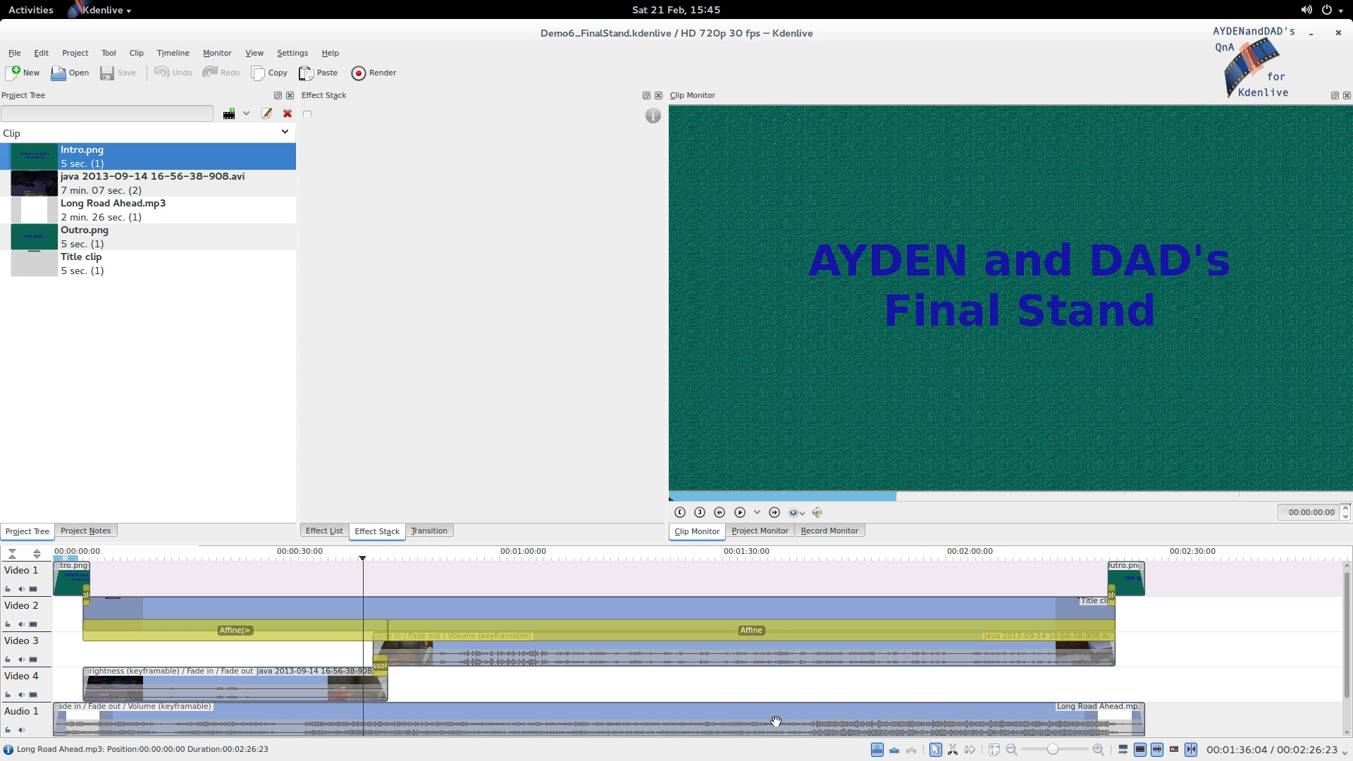
Step: Select the Razor tool in the timeline toolbar
{"action": "left_click", "coordinate": [952, 749]}
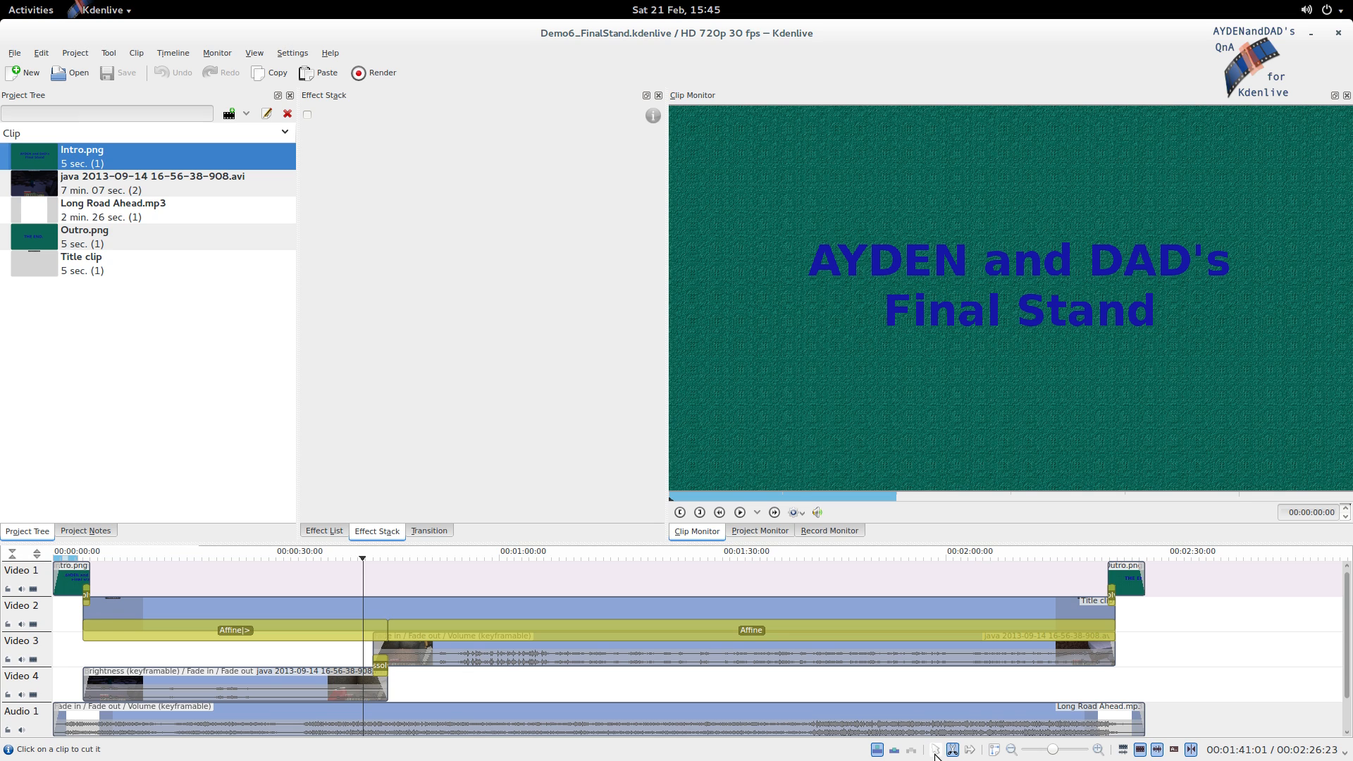
{"action": "mouse_move", "coordinate": [951, 749]}
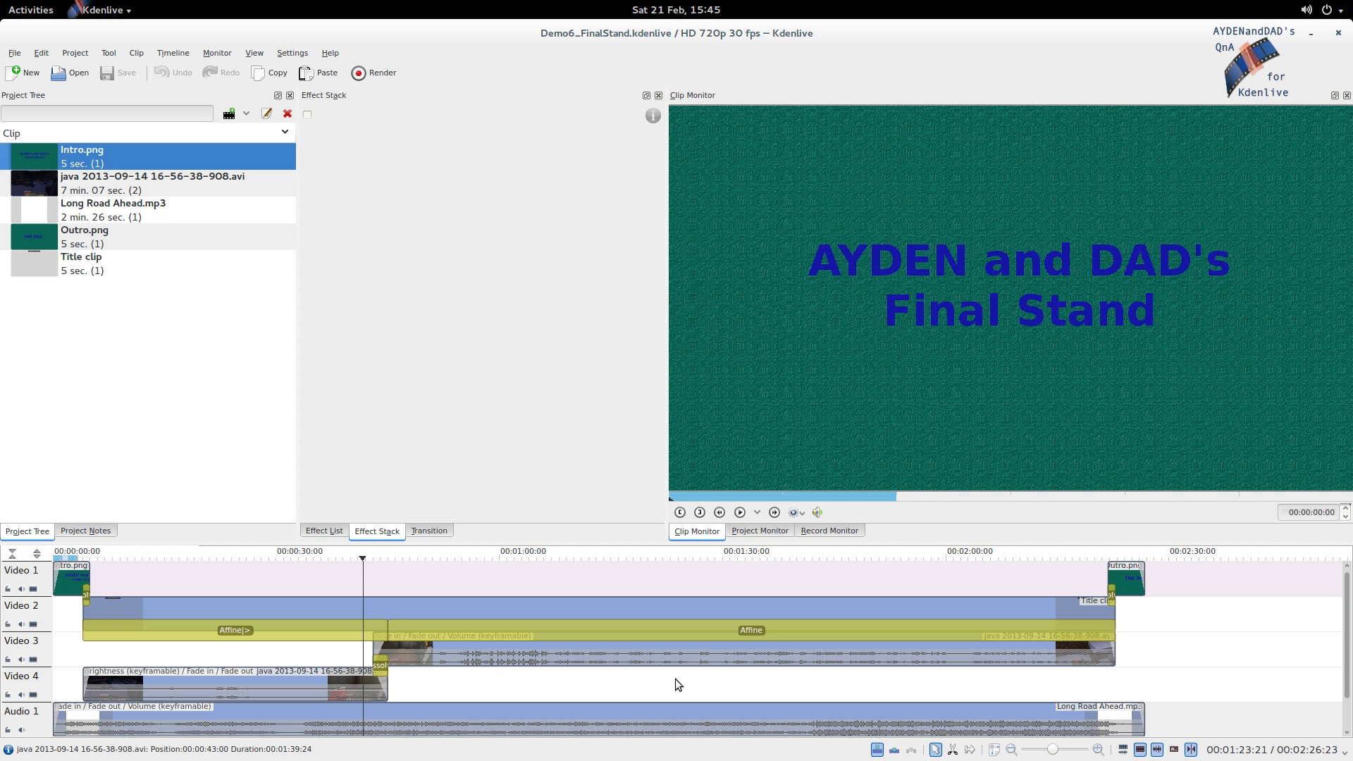
{"action": "mouse_move", "coordinate": [1044, 675]}
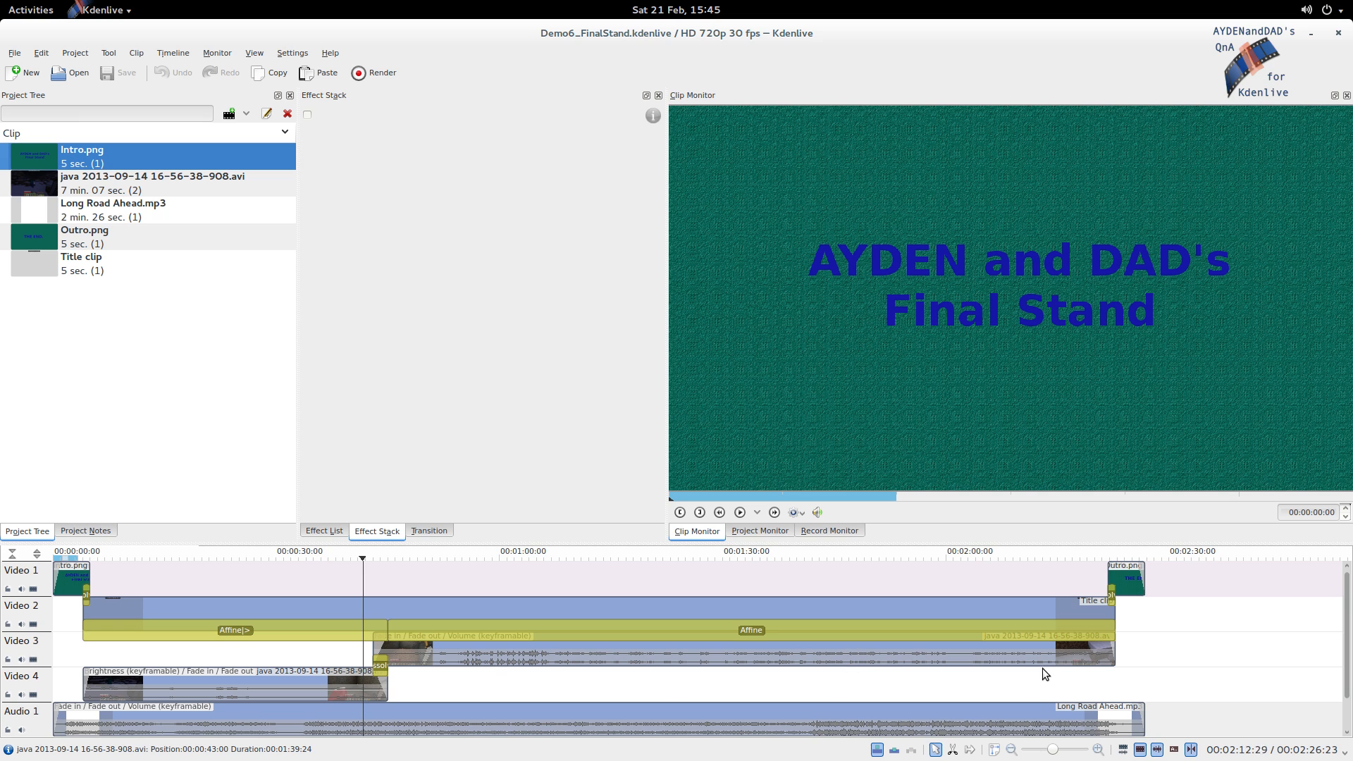
{"action": "mouse_move", "coordinate": [971, 609]}
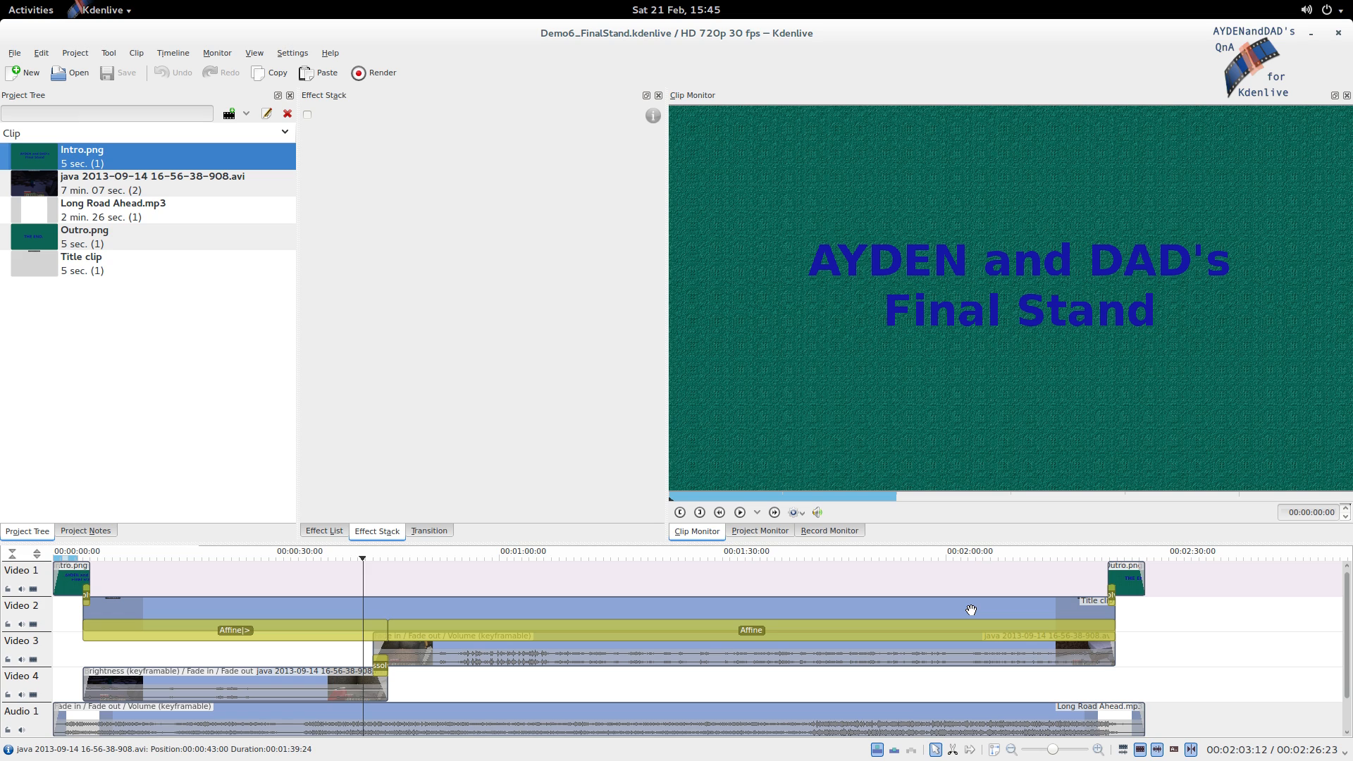
{"action": "mouse_move", "coordinate": [965, 656]}
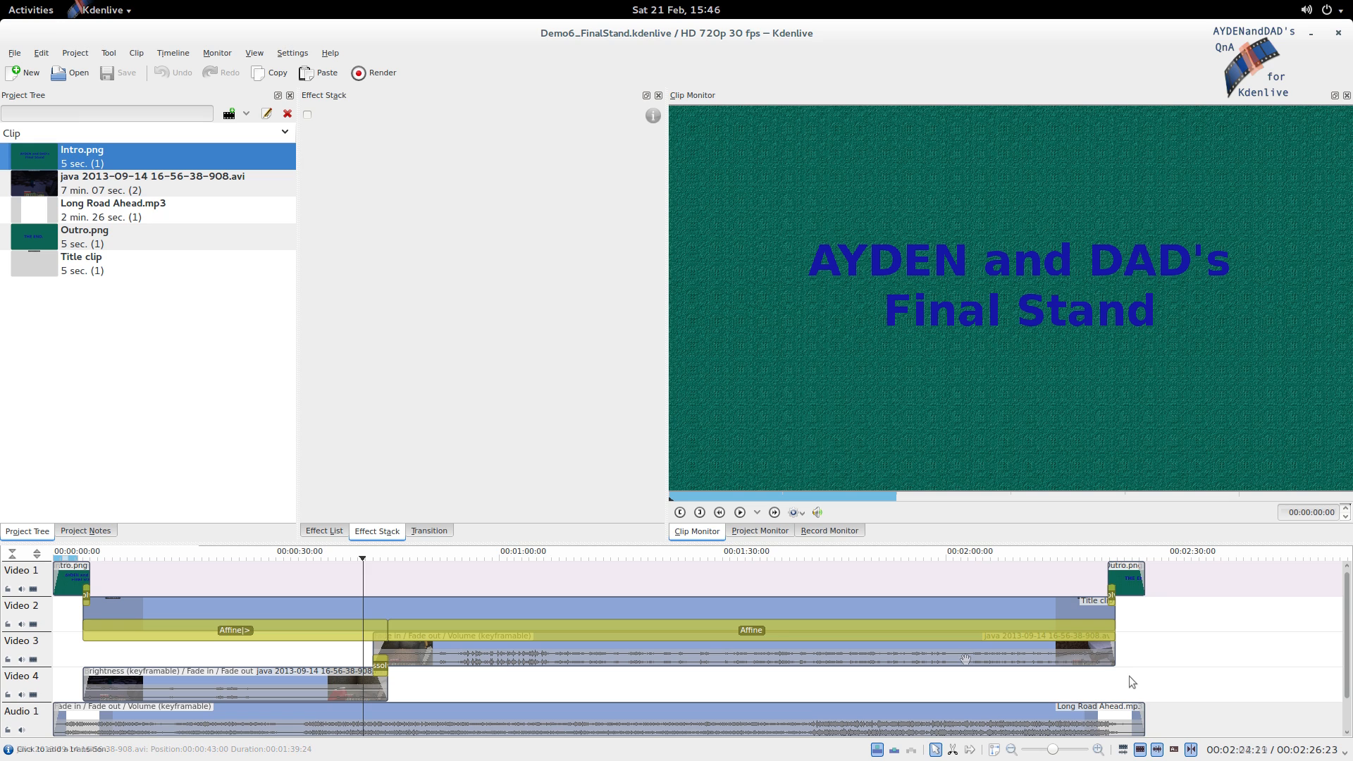
{"action": "mouse_move", "coordinate": [1135, 661]}
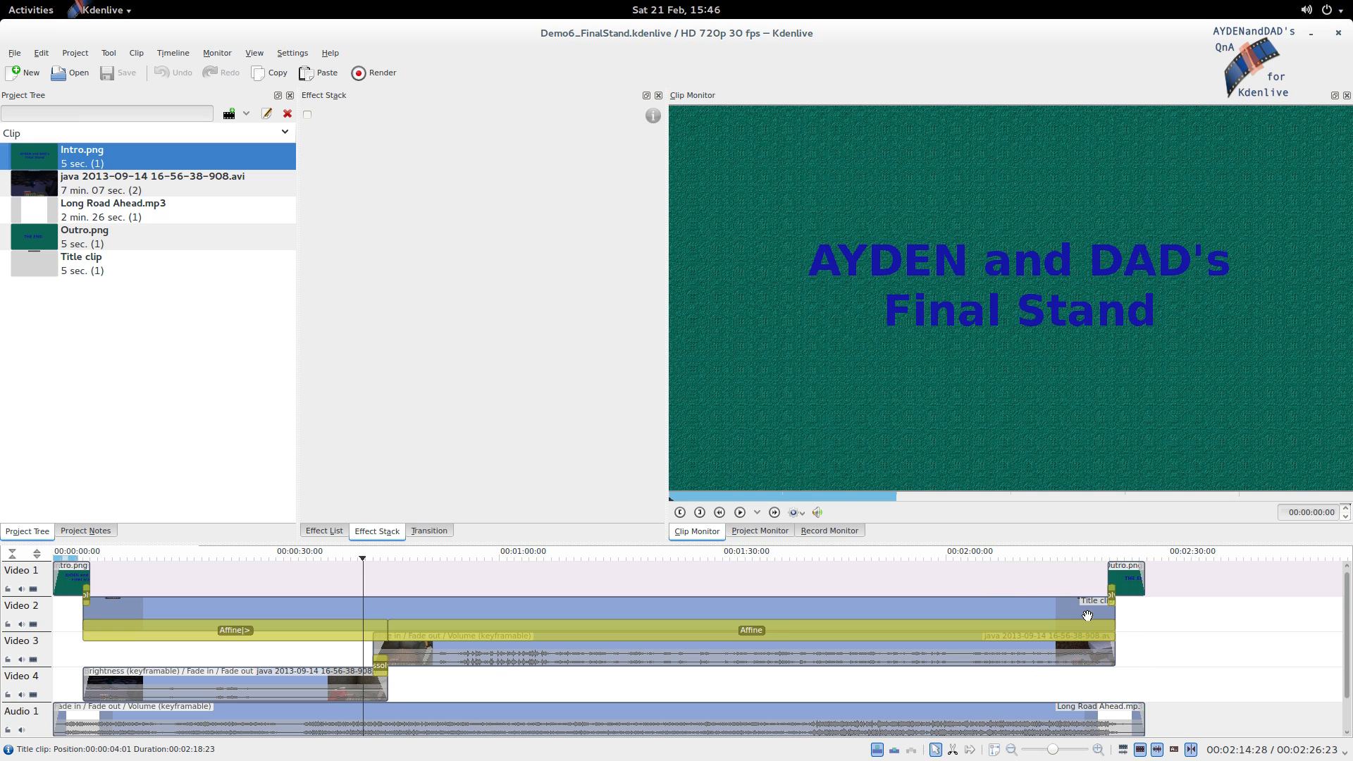
{"action": "mouse_move", "coordinate": [1018, 588]}
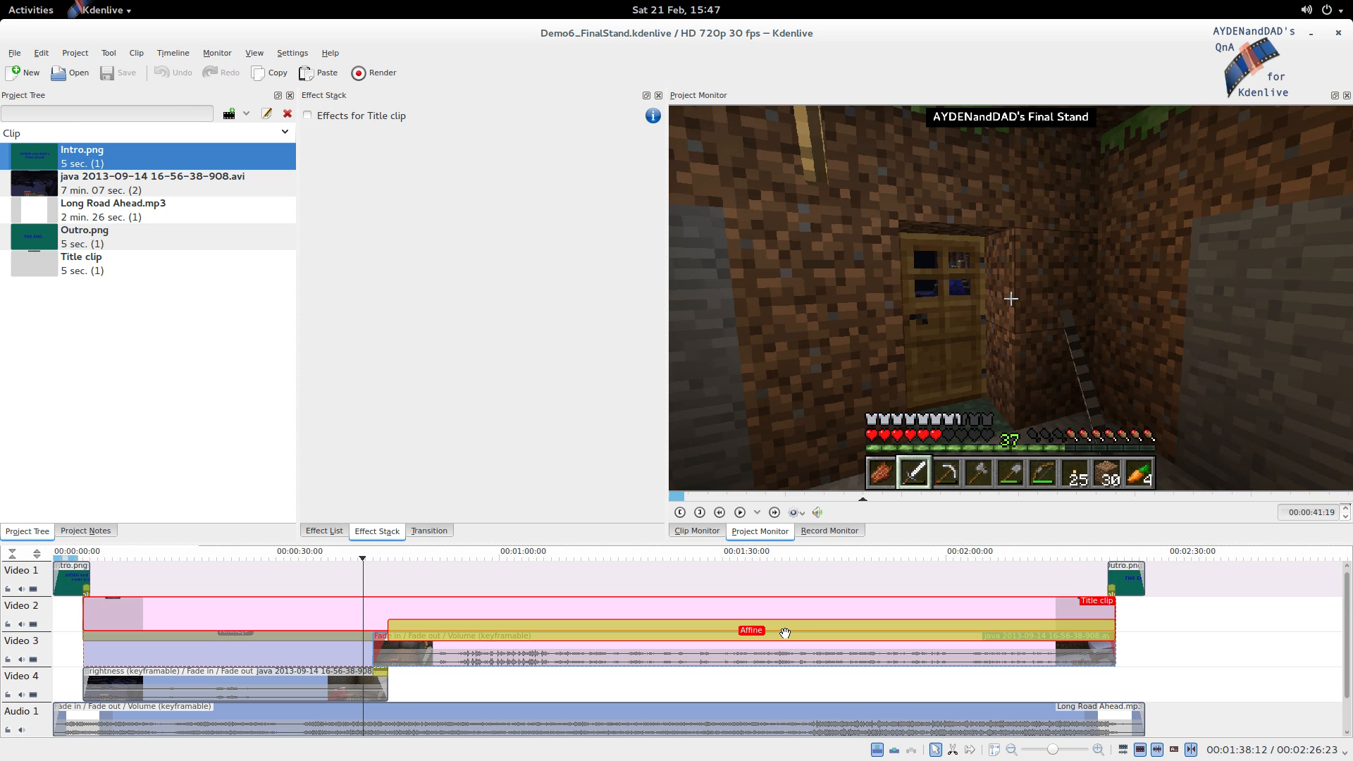
{"action": "mouse_move", "coordinate": [788, 625]}
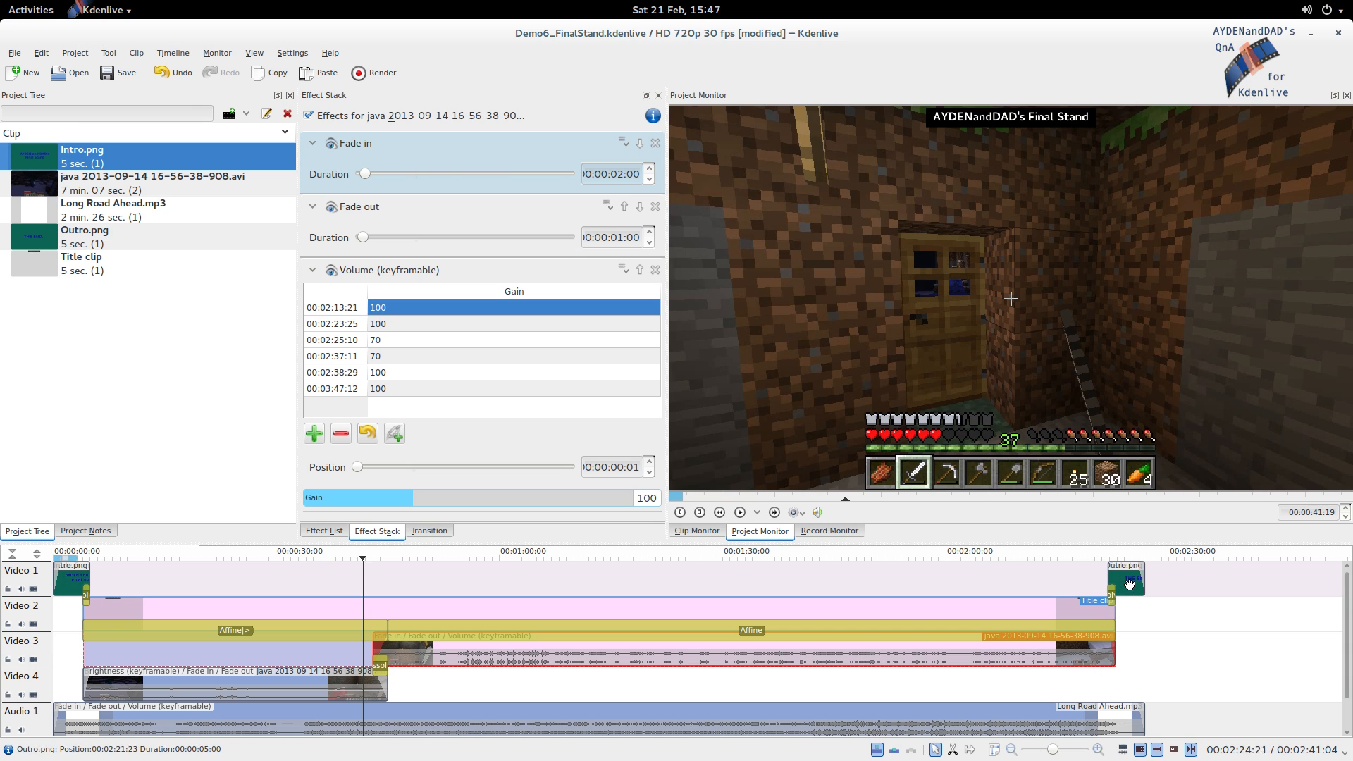
{"action": "mouse_move", "coordinate": [1058, 712]}
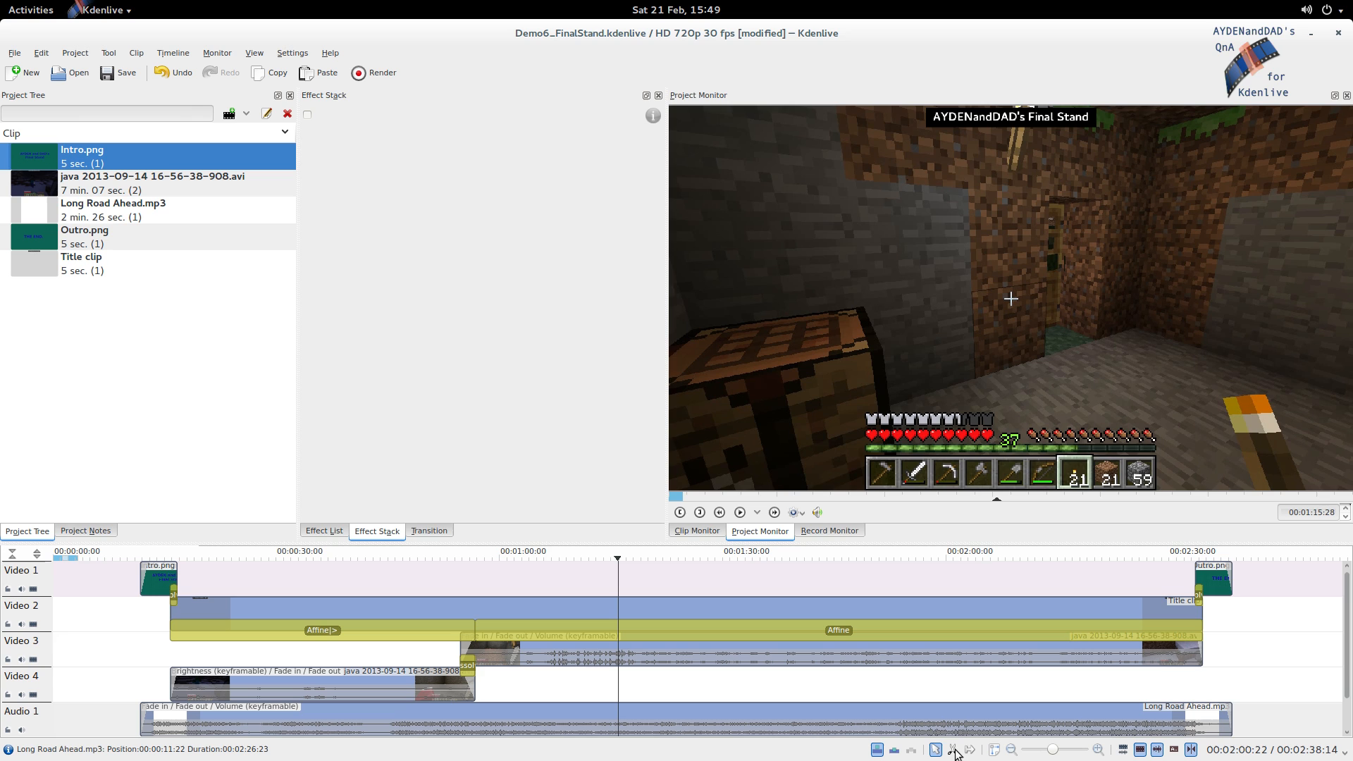
Step: Pick the Razor tool for cutting the Long Road Ahead.mp3 soundtrack
{"action": "left_click", "coordinate": [953, 749]}
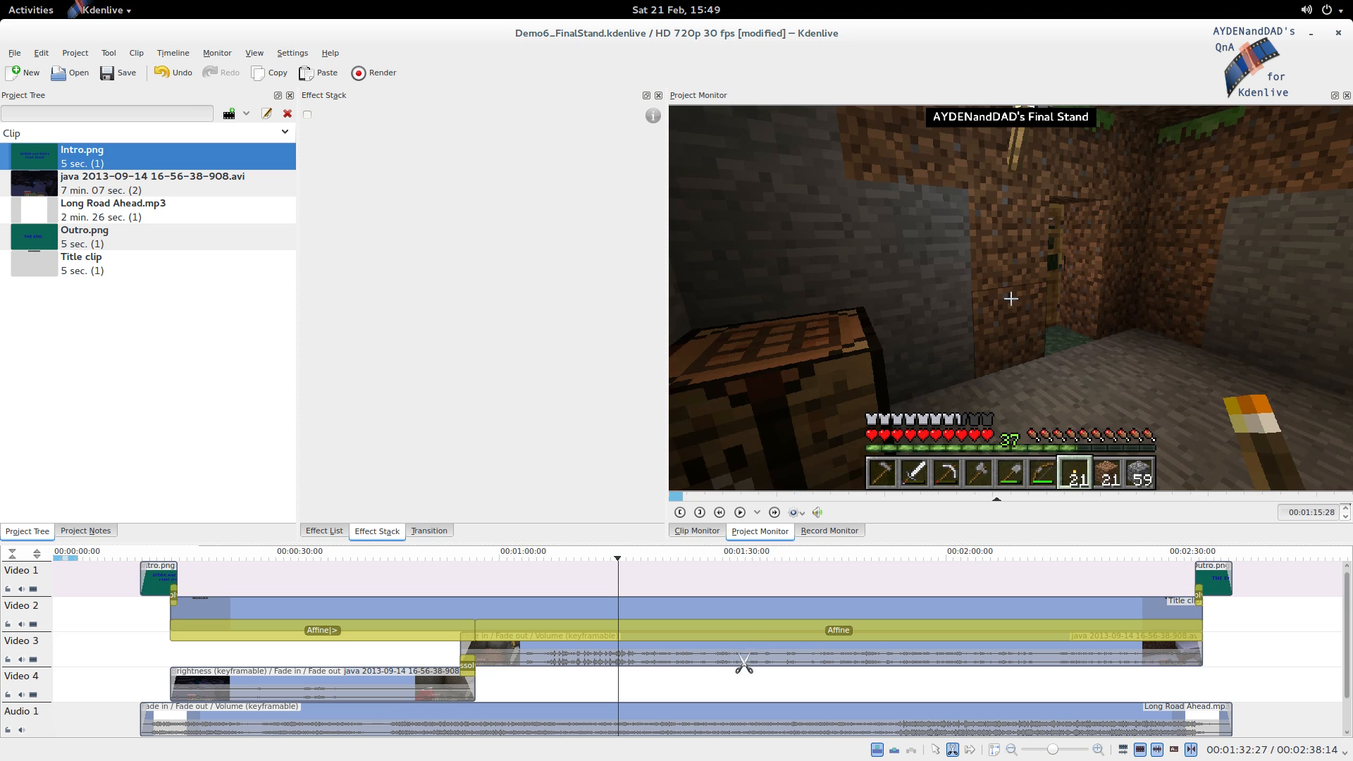
{"action": "mouse_move", "coordinate": [739, 714]}
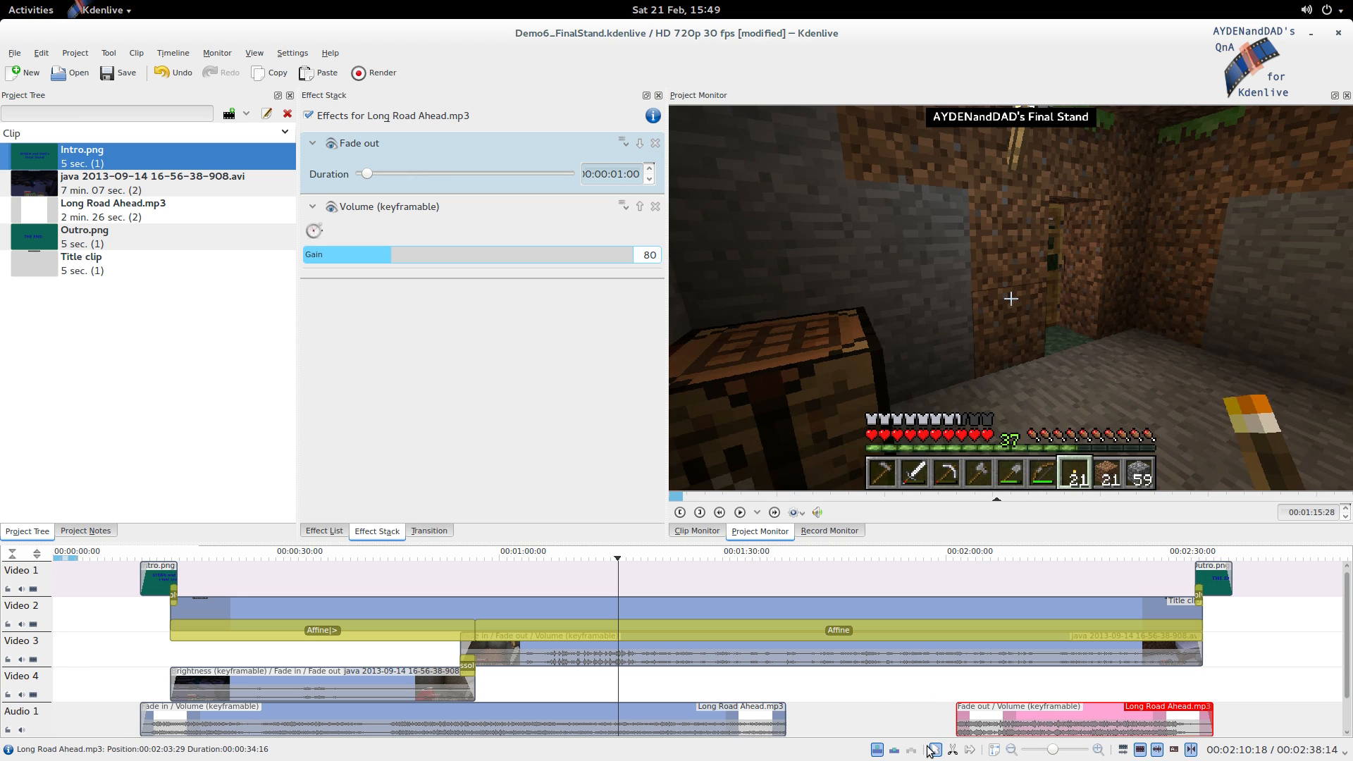
Step: Undo the cuts to restore Long Road Ahead.mp3 as one continuous clip
{"action": "left_click", "coordinate": [314, 230]}
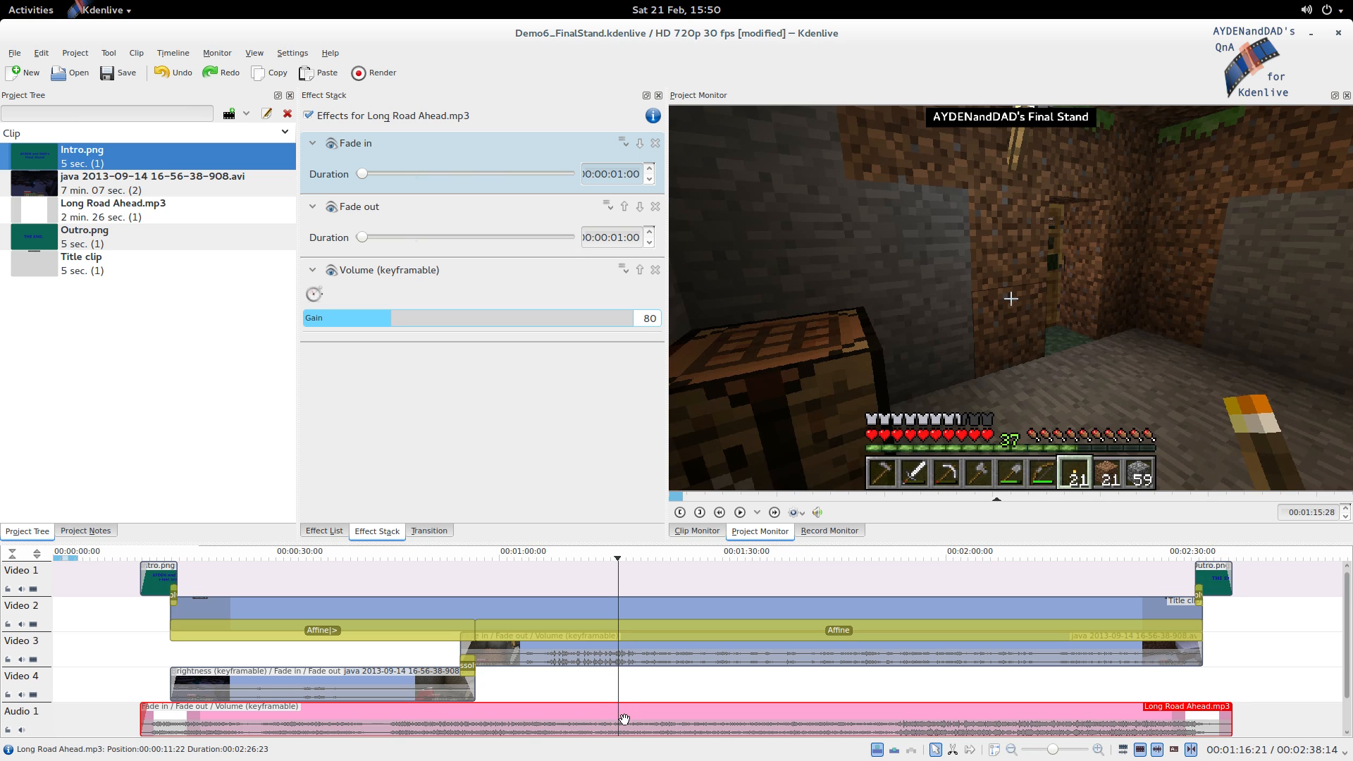
{"action": "left_click", "coordinate": [628, 654]}
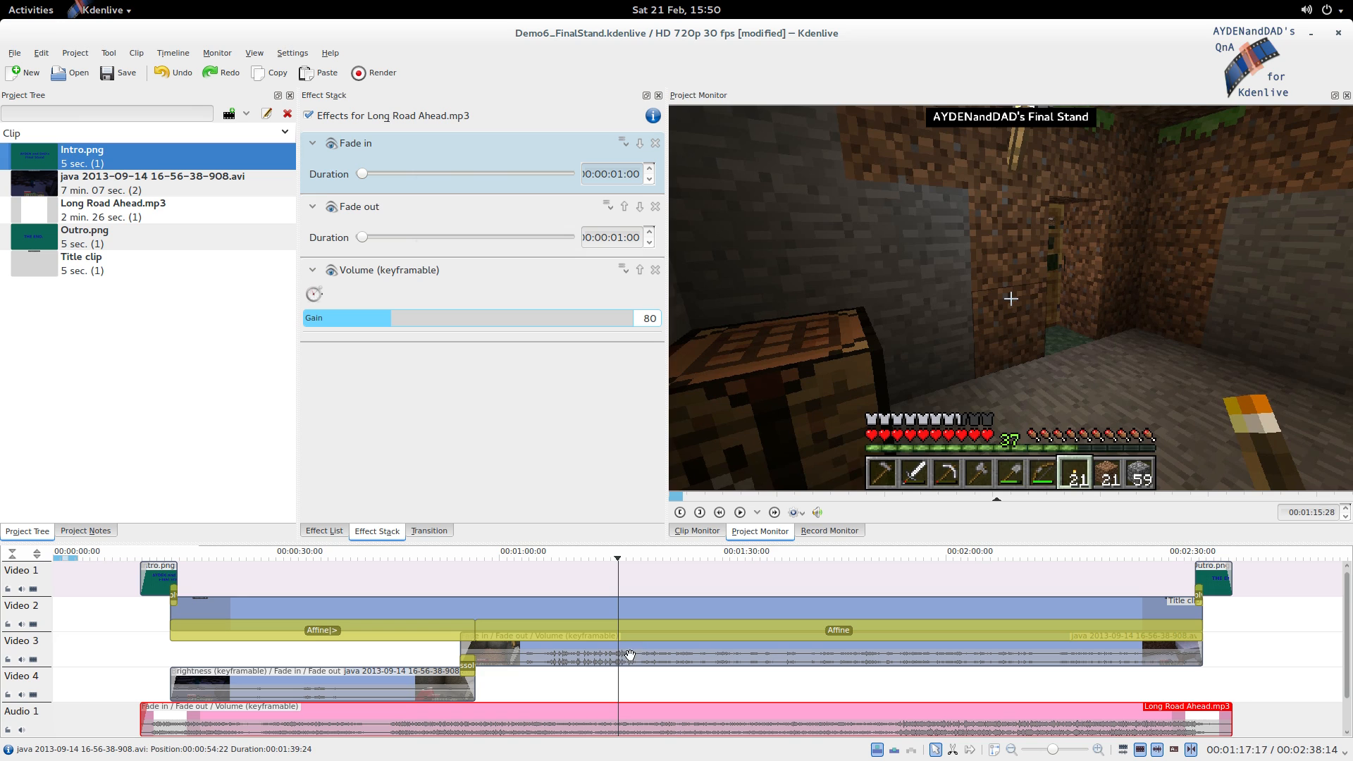
{"action": "mouse_move", "coordinate": [661, 655]}
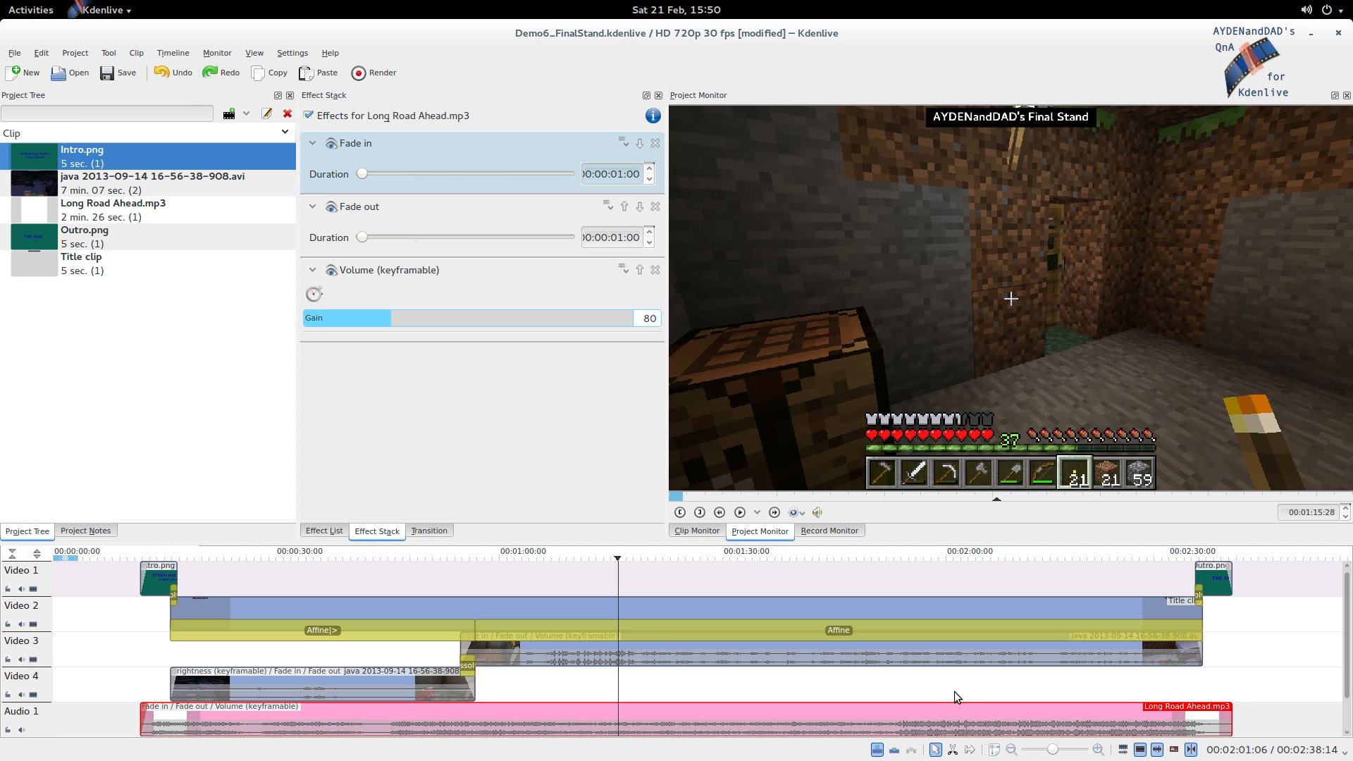
{"action": "mouse_move", "coordinate": [706, 683]}
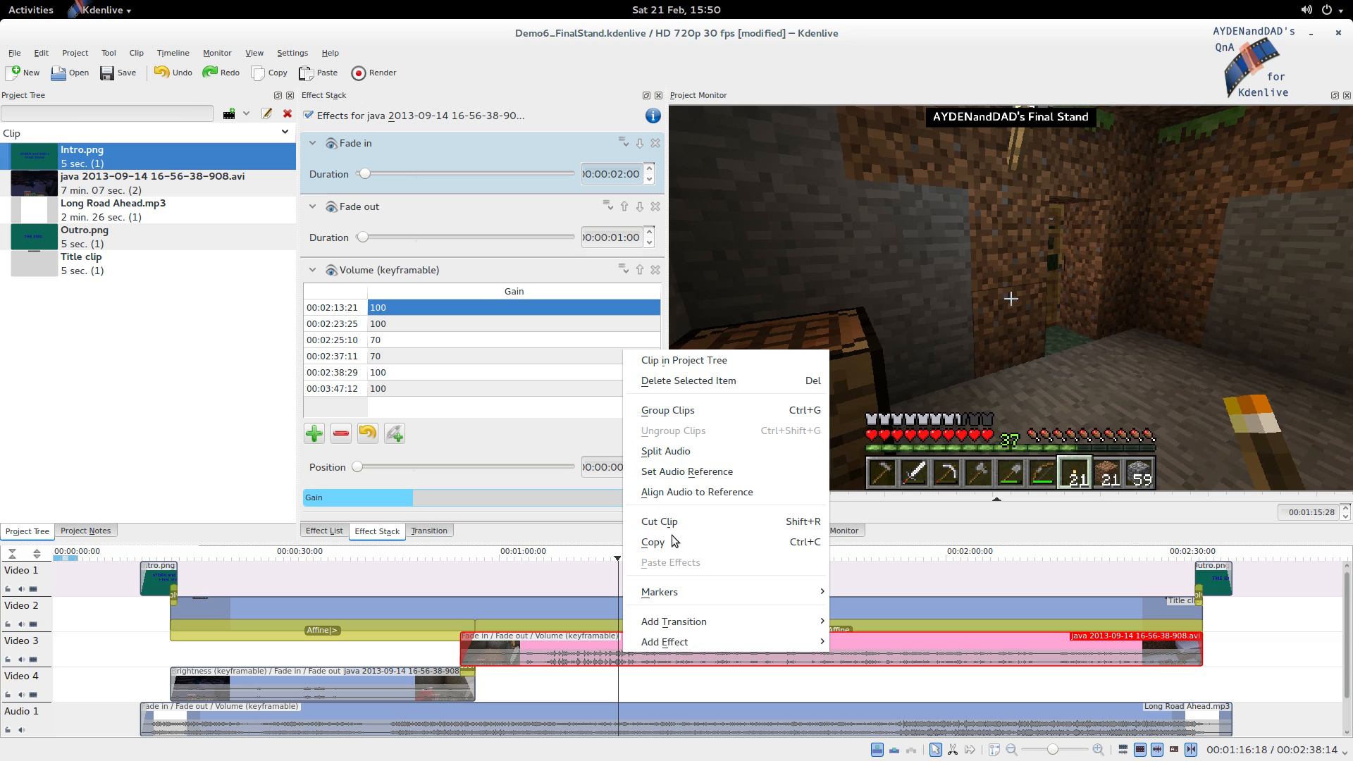
{"action": "mouse_move", "coordinate": [665, 642]}
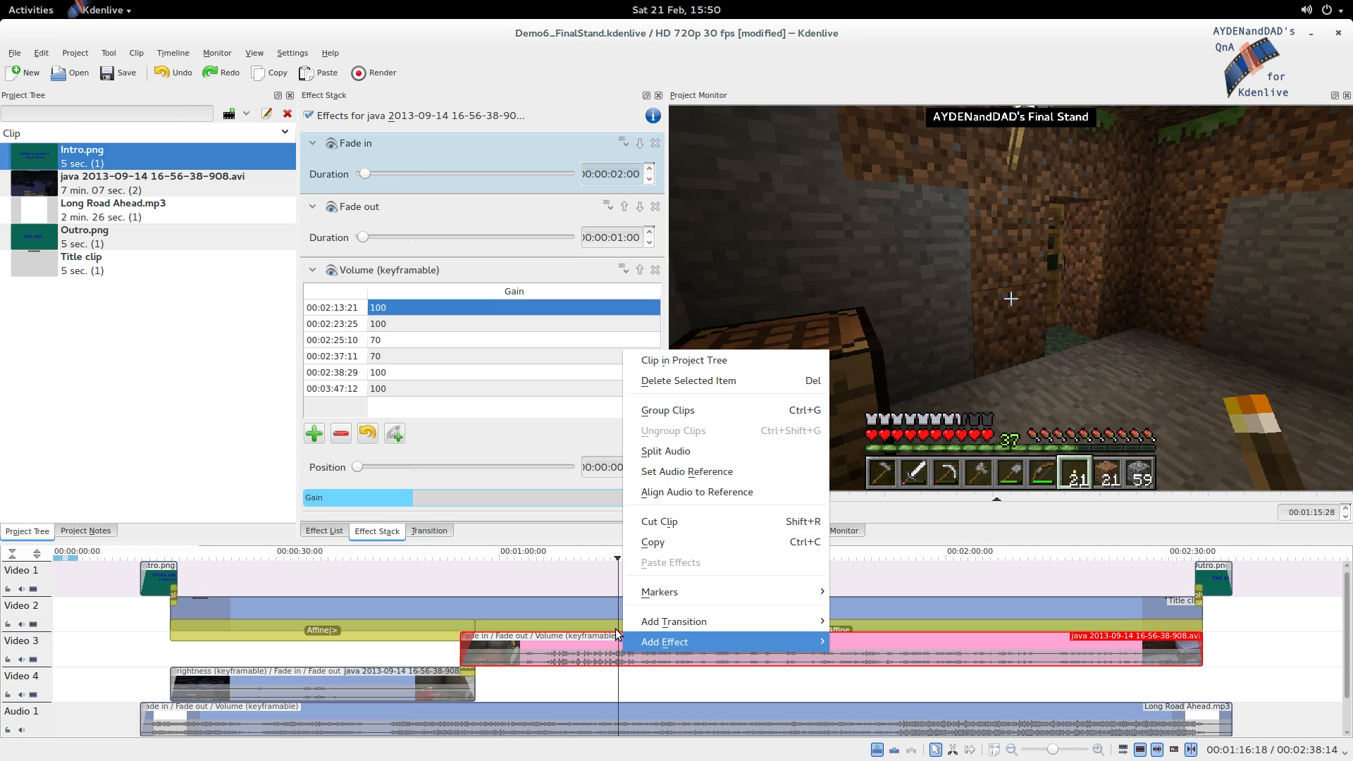
{"action": "mouse_move", "coordinate": [618, 661]}
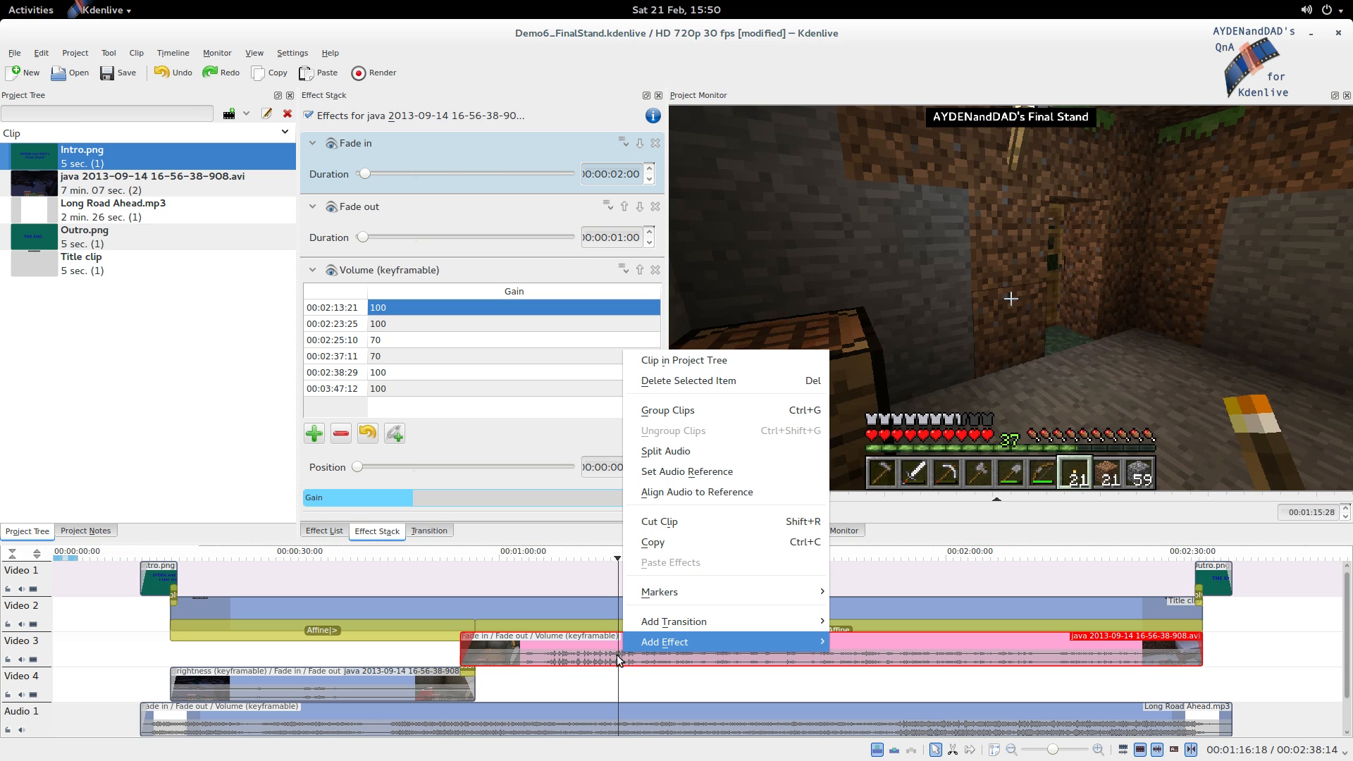
{"action": "mouse_move", "coordinate": [625, 641]}
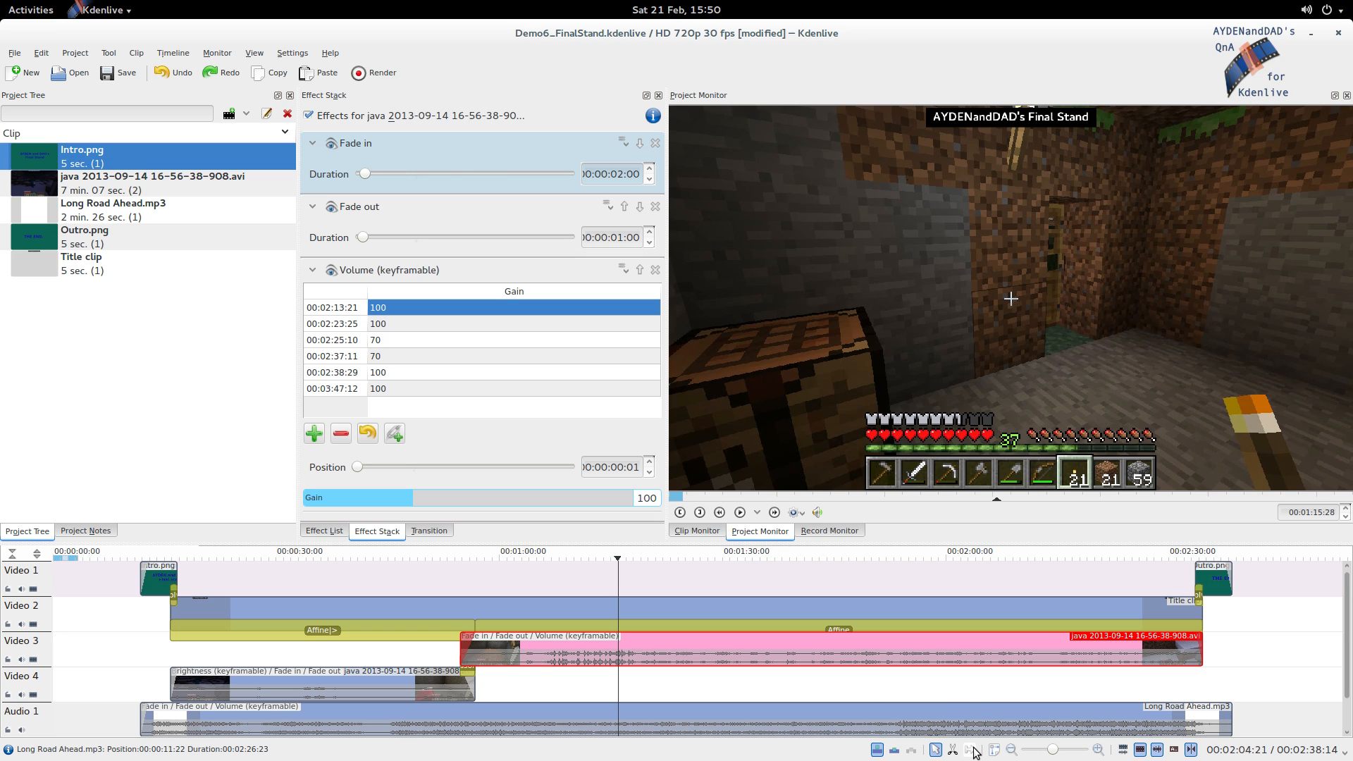
{"action": "mouse_move", "coordinate": [974, 750]}
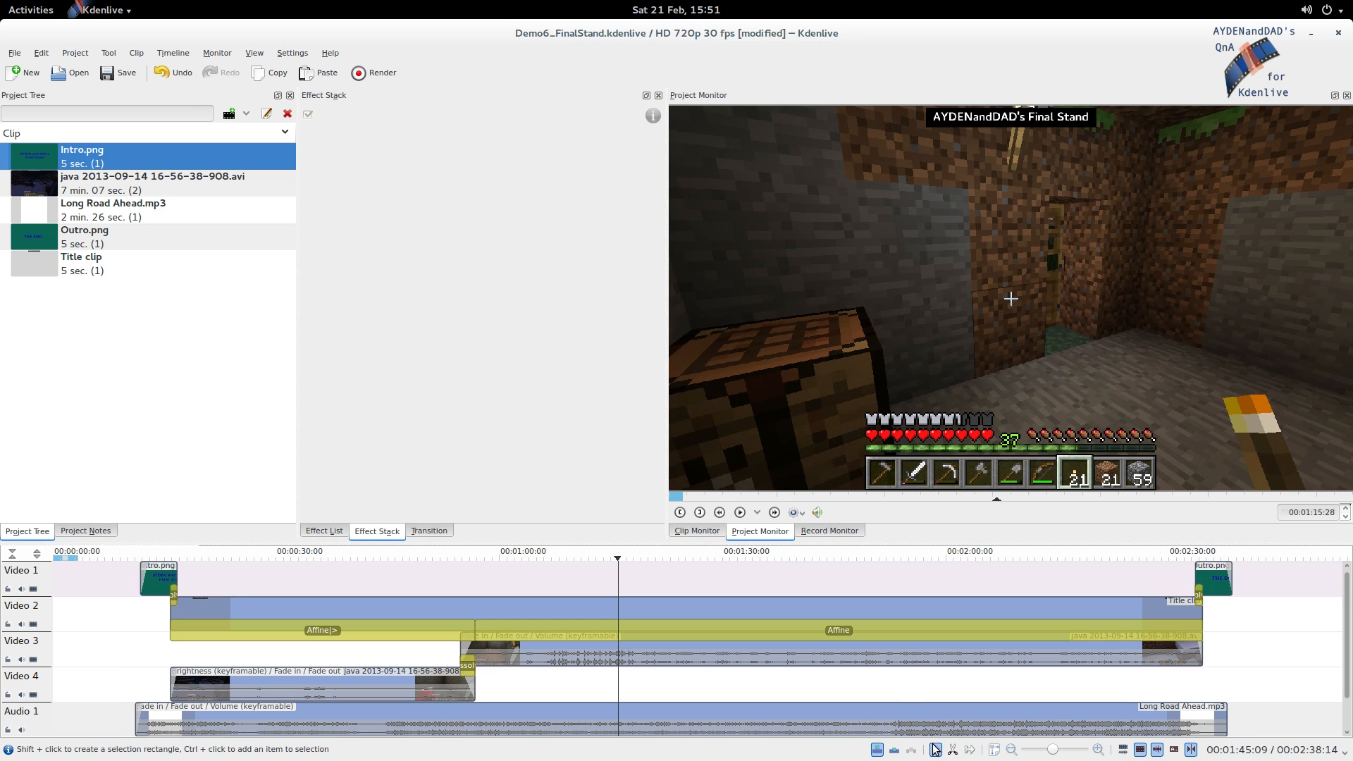
Step: Select the Spacer tool in the timeline toolbar
{"action": "left_click", "coordinate": [690, 720]}
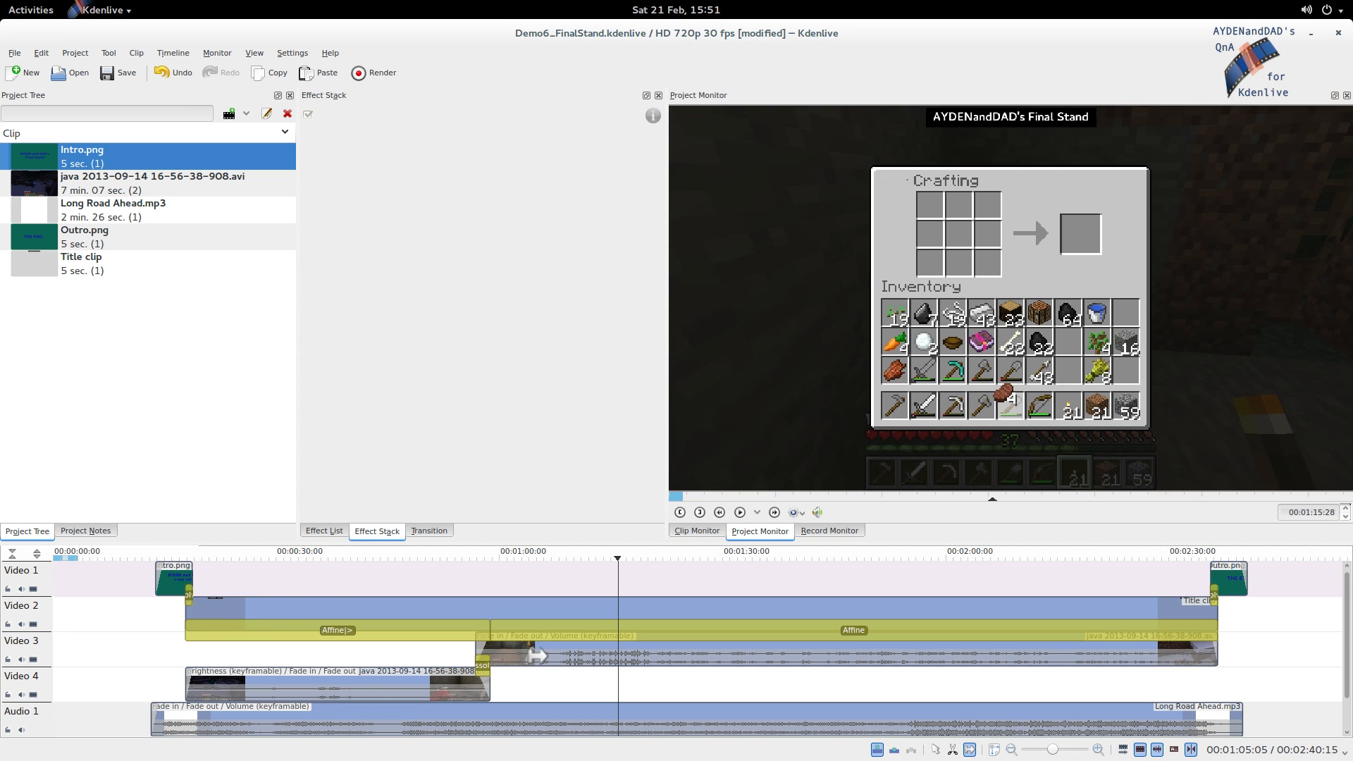
{"action": "mouse_move", "coordinate": [543, 619]}
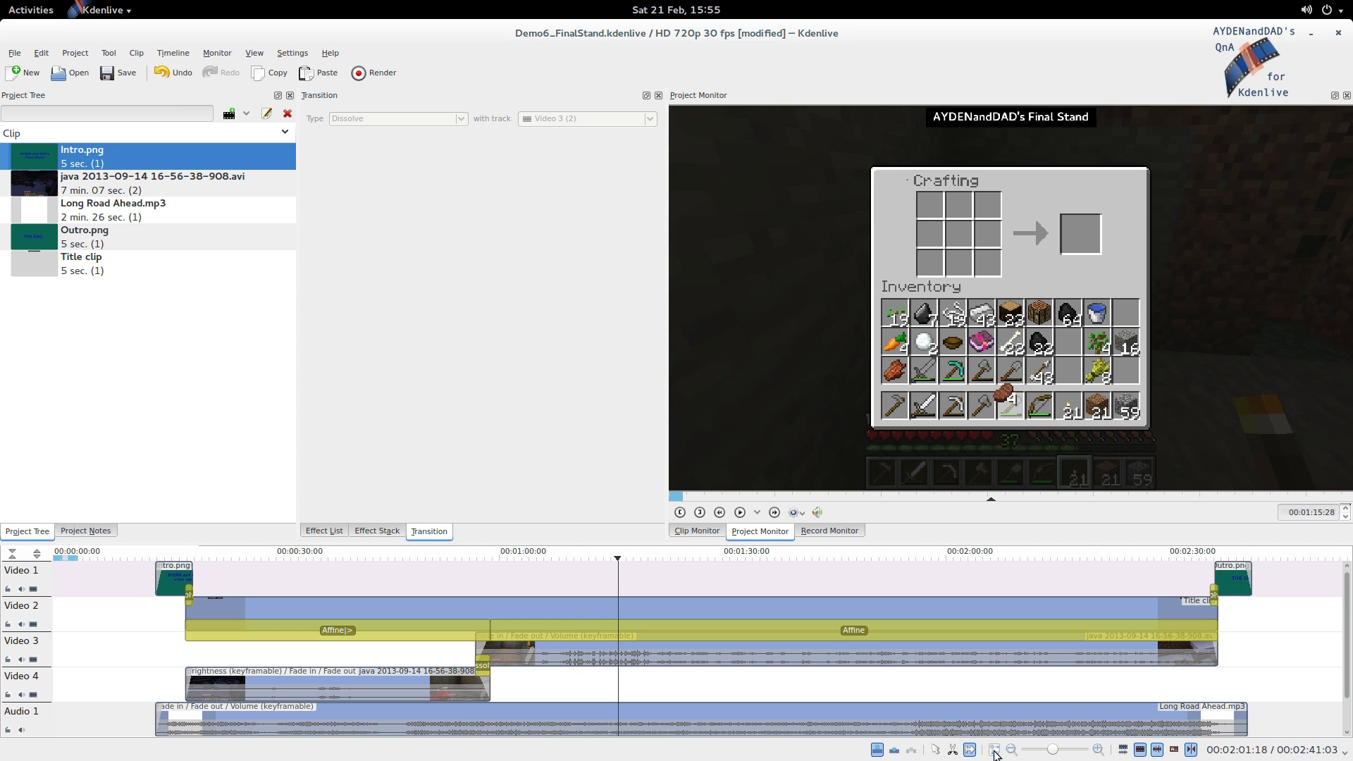
{"action": "mouse_move", "coordinate": [995, 749]}
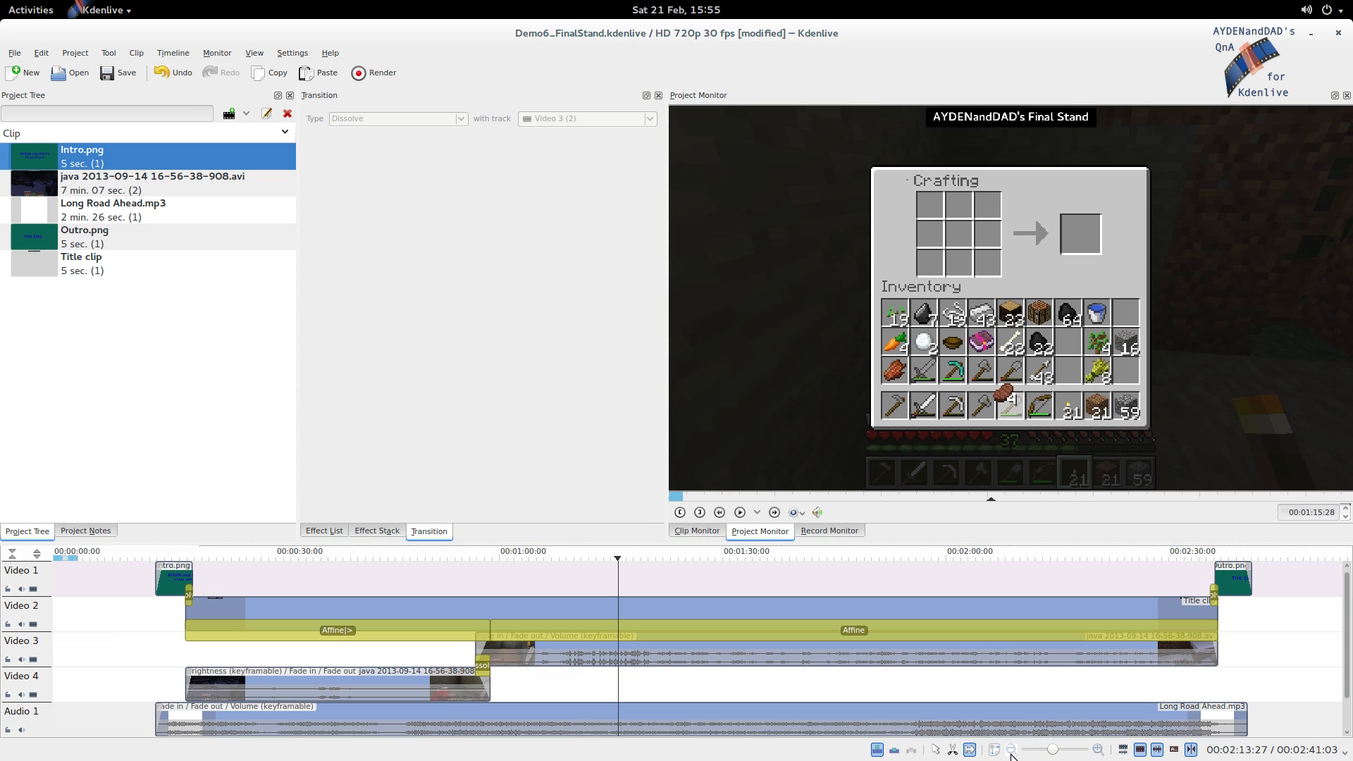
{"action": "mouse_move", "coordinate": [936, 753]}
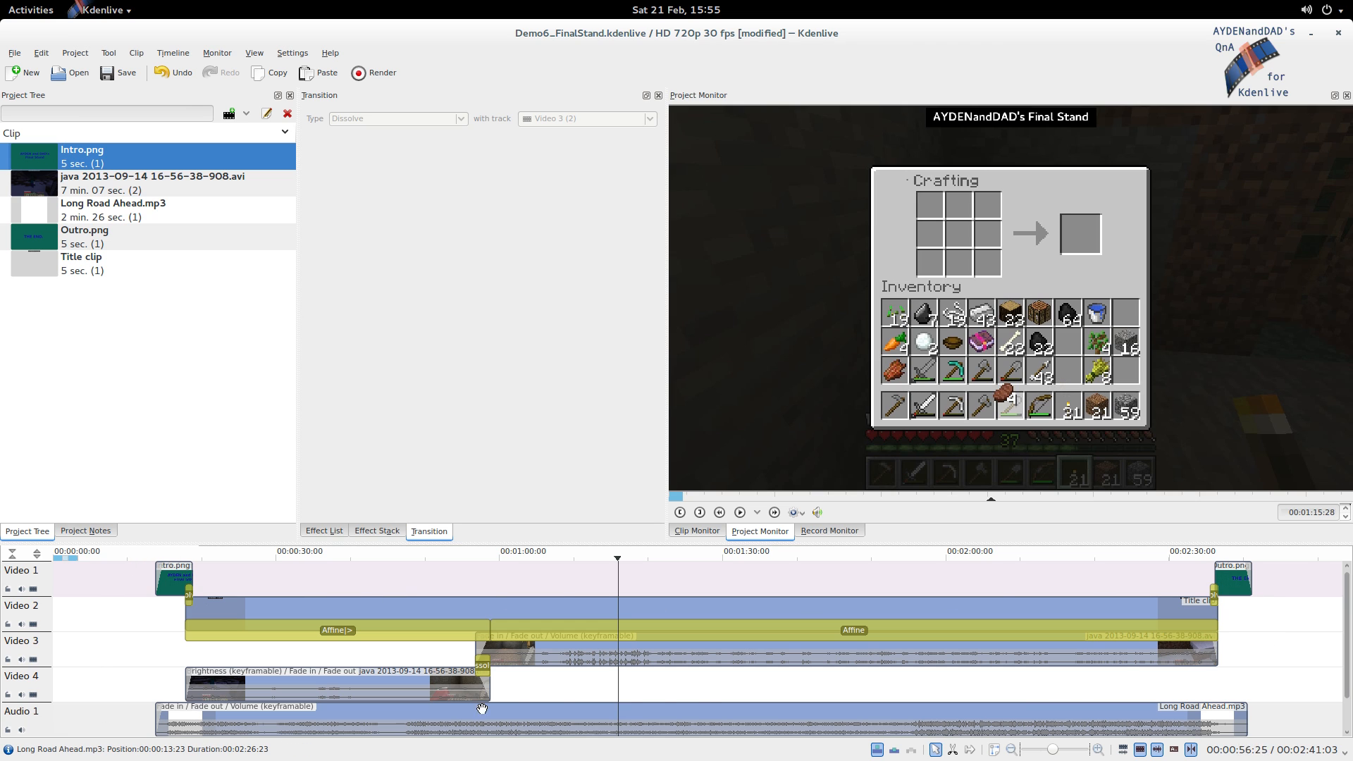
{"action": "mouse_move", "coordinate": [1024, 704]}
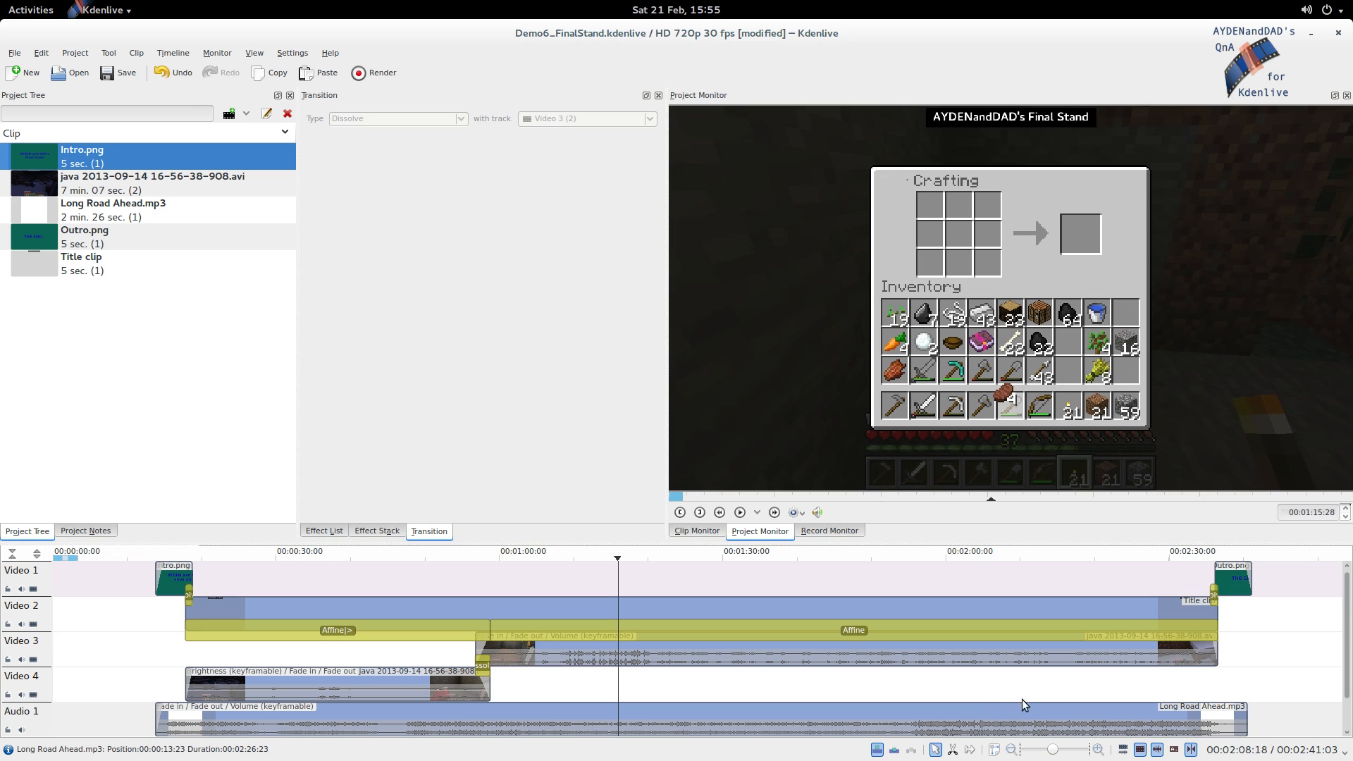